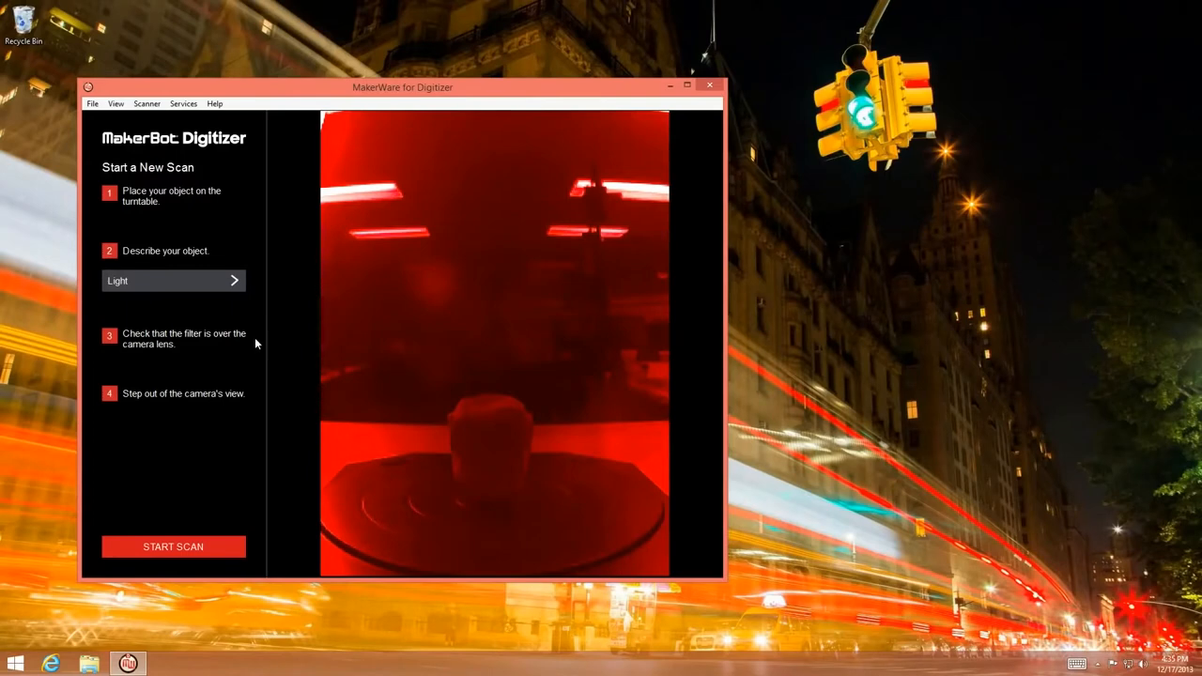
mouse_move(272, 283)
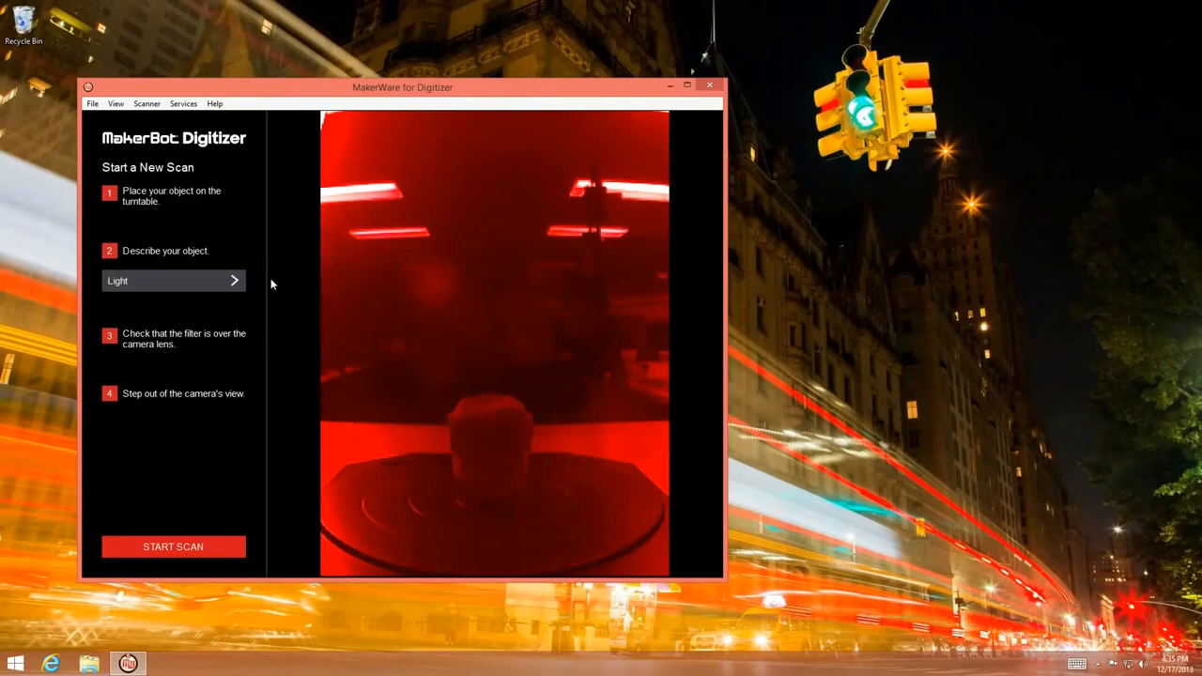
mouse_move(305, 263)
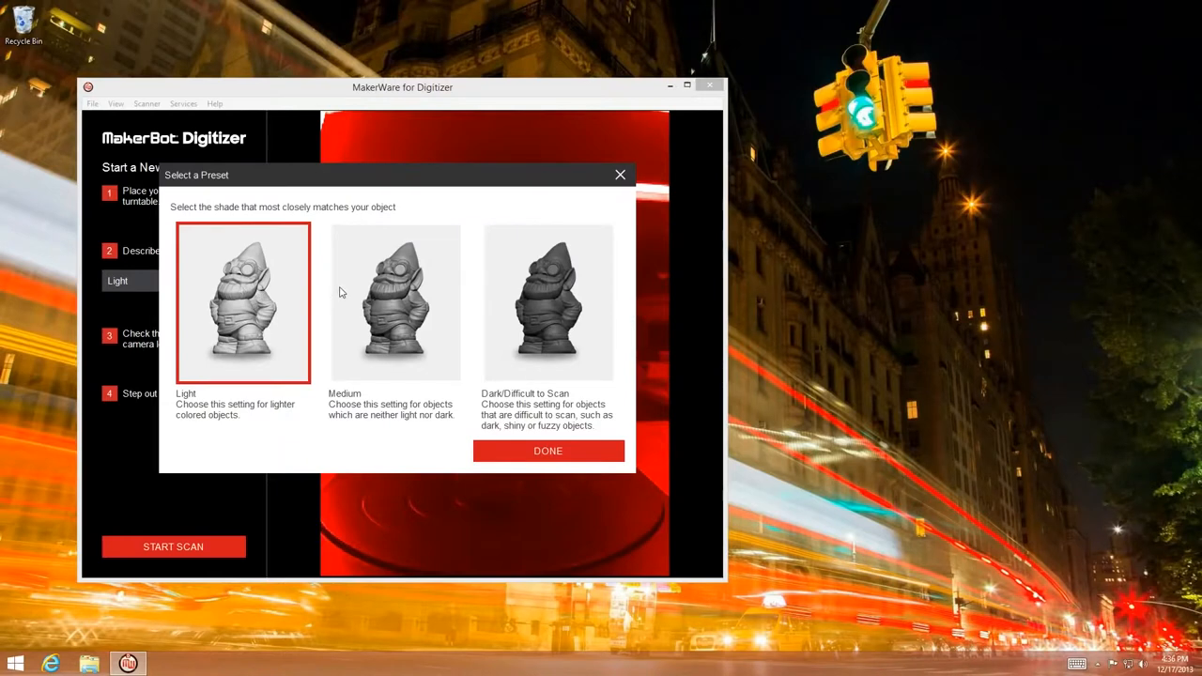
mouse_move(588, 305)
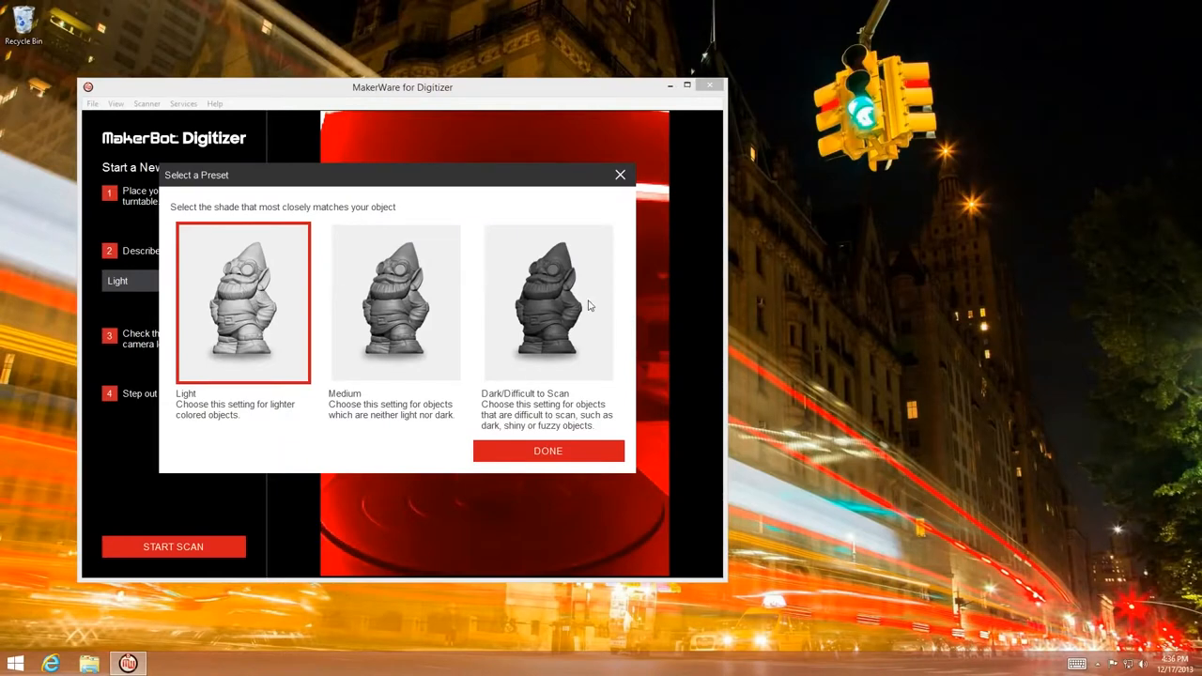
mouse_move(213, 322)
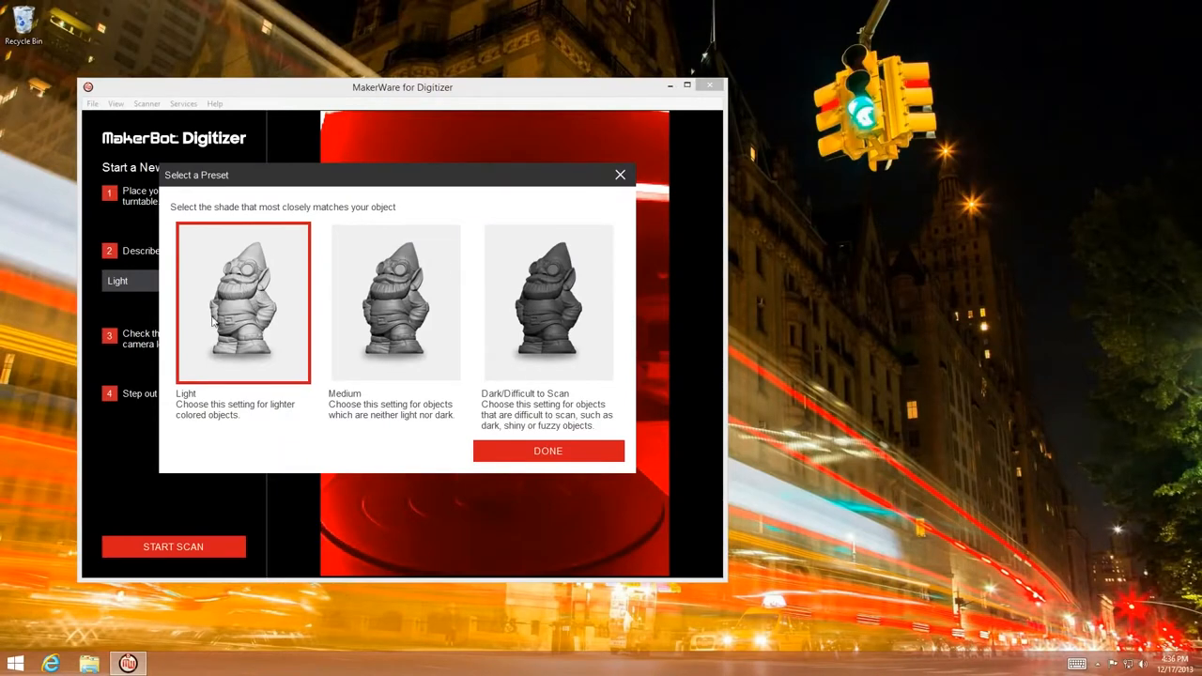
mouse_move(340, 258)
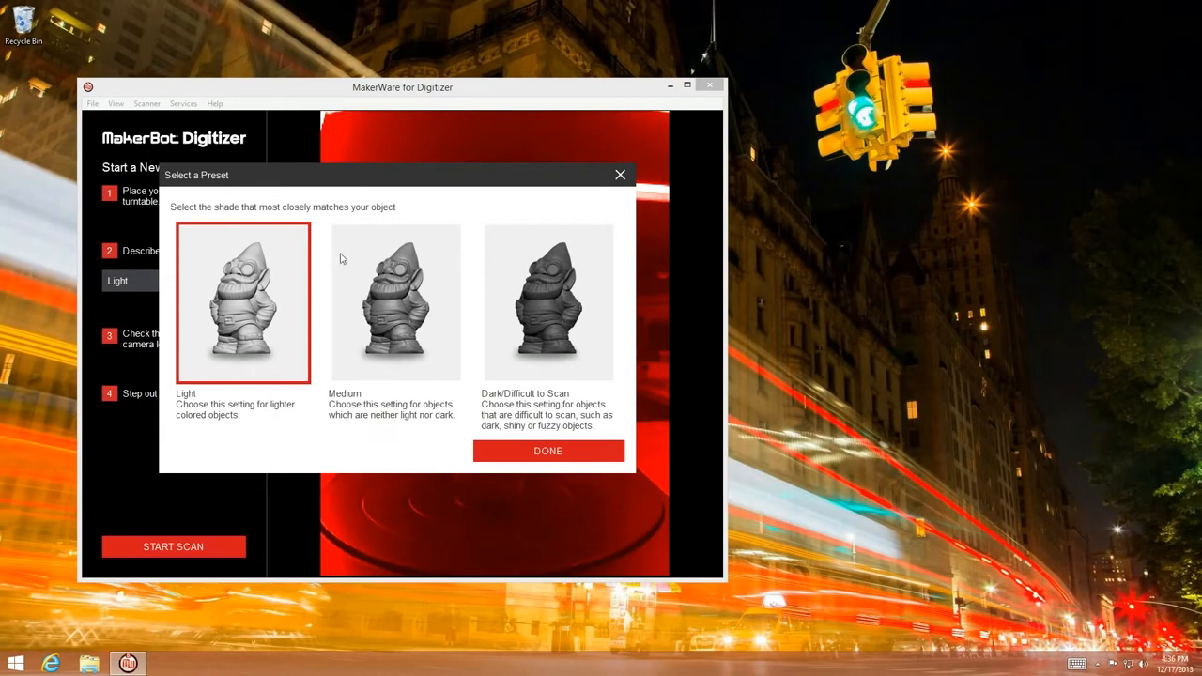
mouse_move(309, 331)
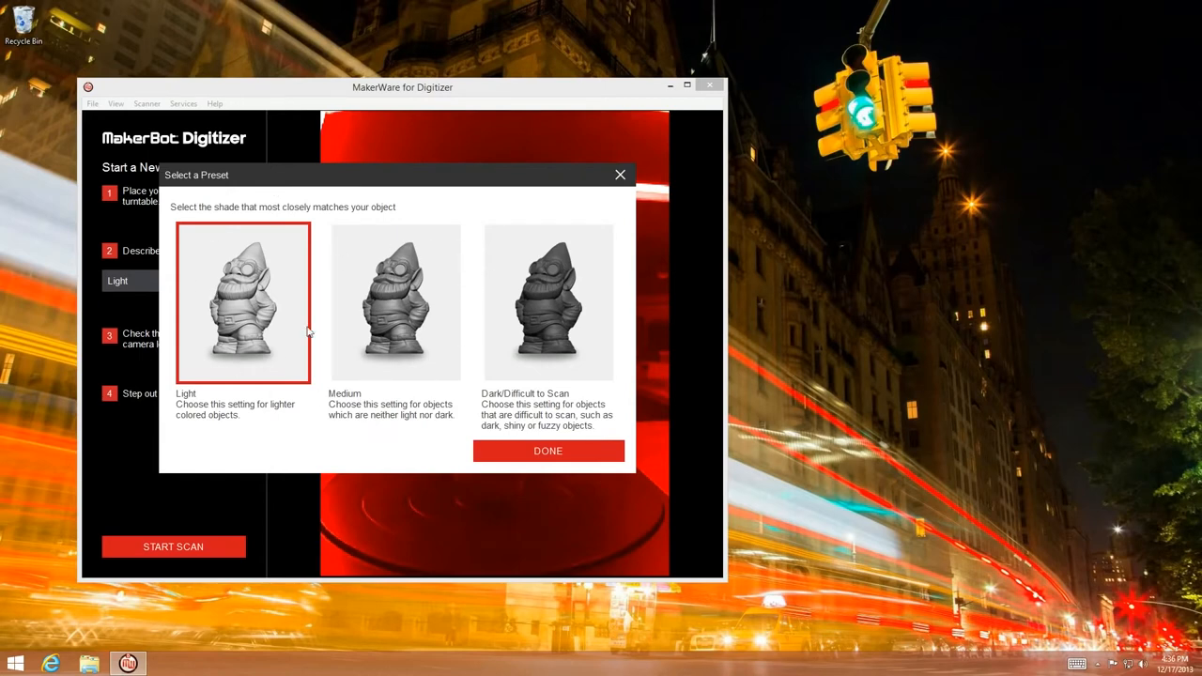
- Pick the Dark/Difficult to Scan preset for the monster head and confirm with DONE
click(548, 302)
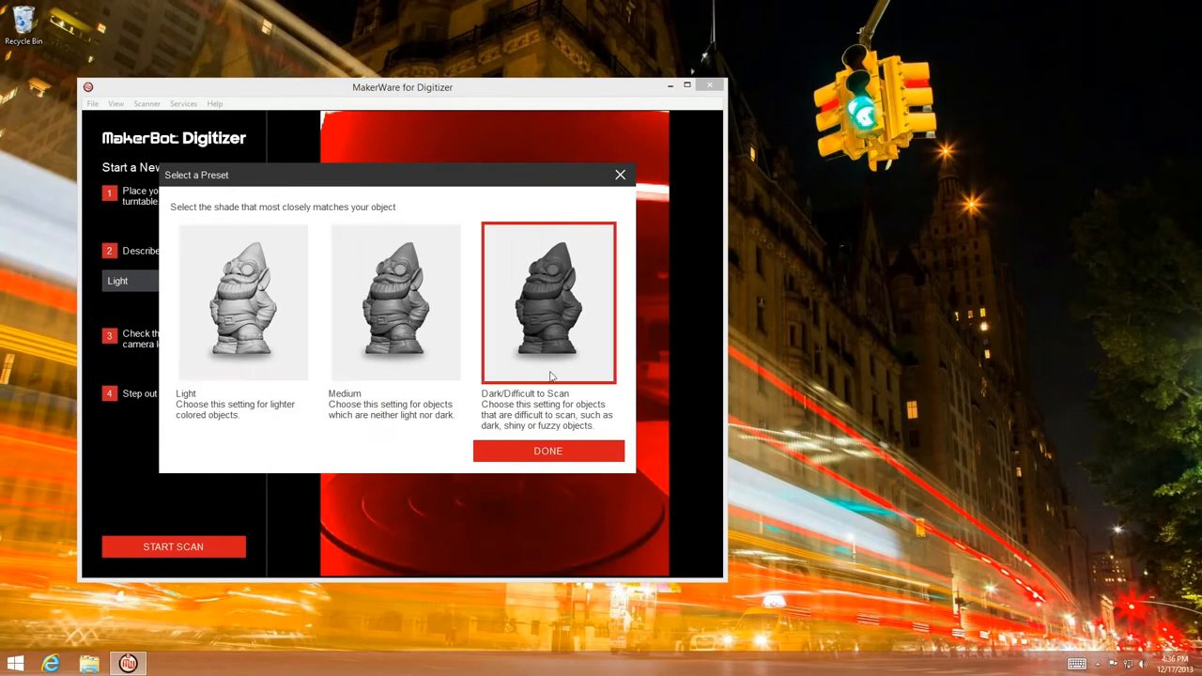
click(547, 451)
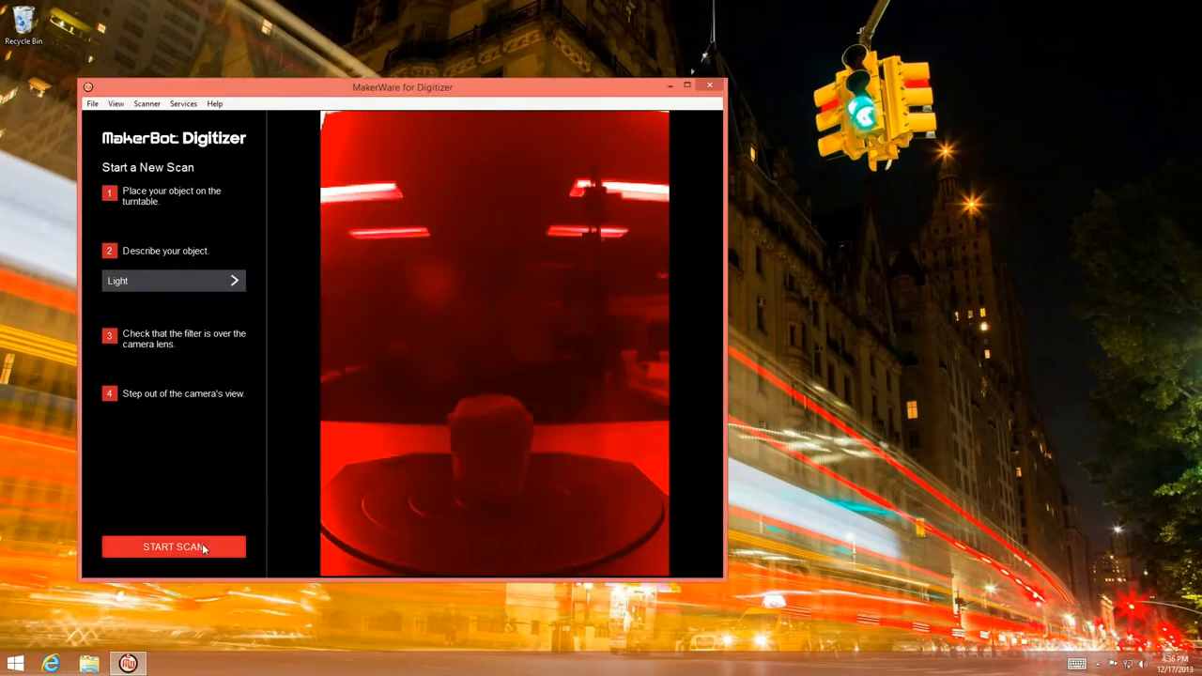
click(173, 546)
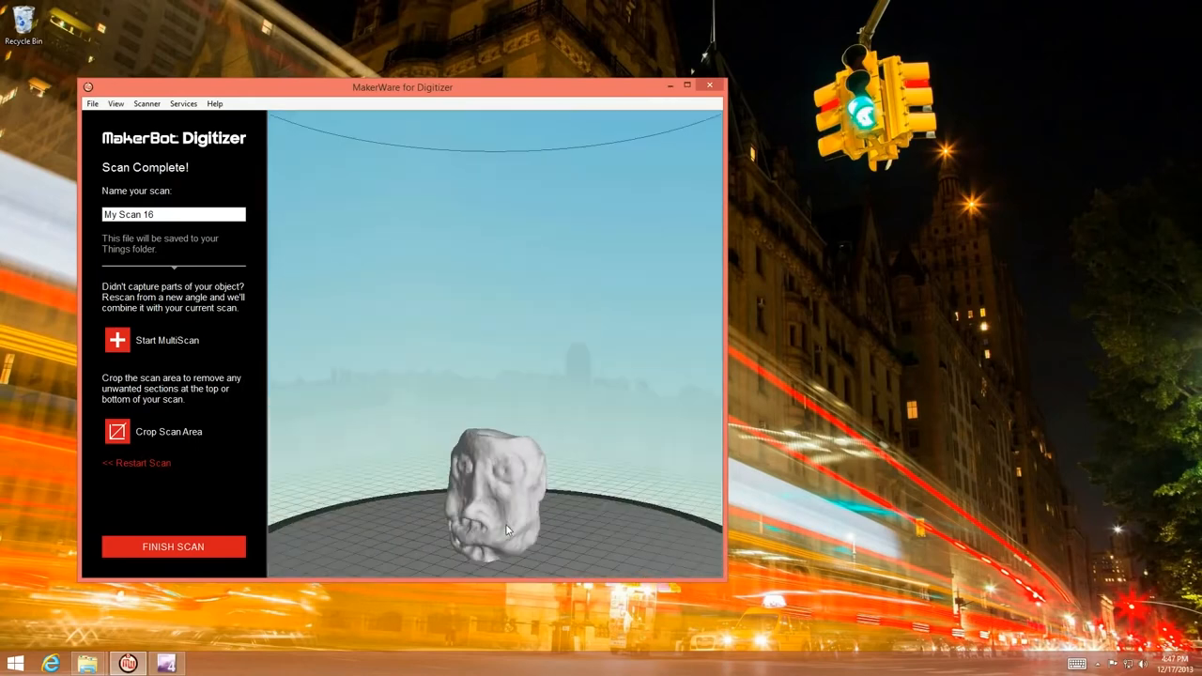
drag(507, 525, 502, 502)
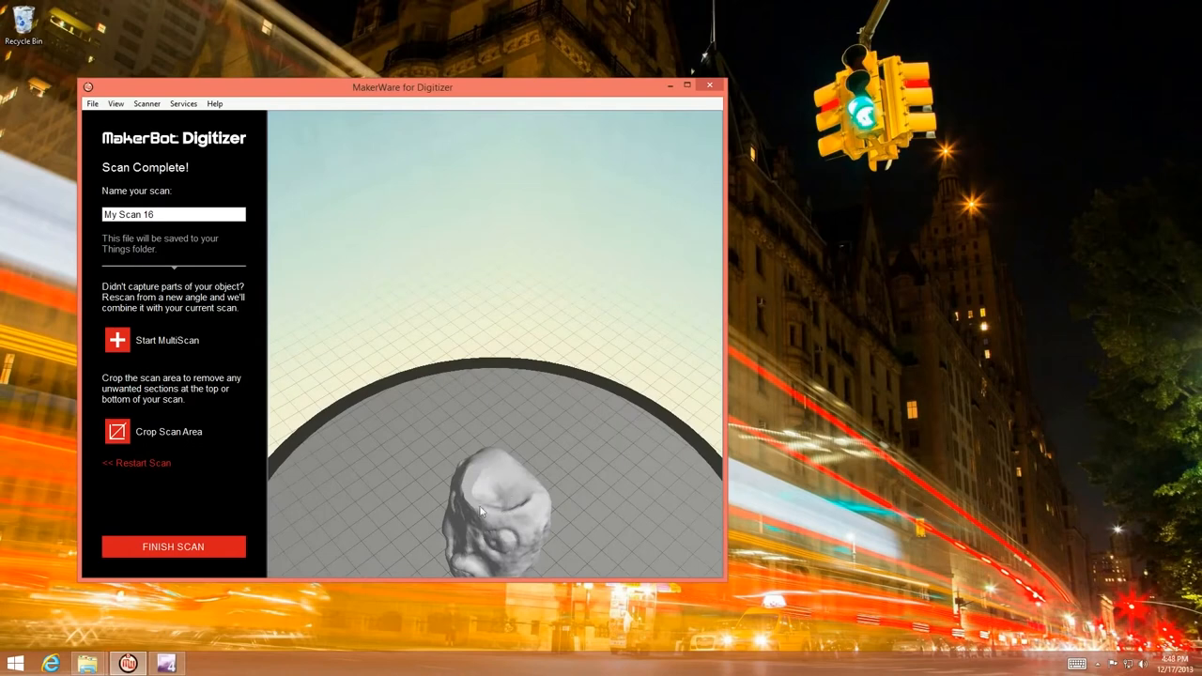
mouse_move(486, 479)
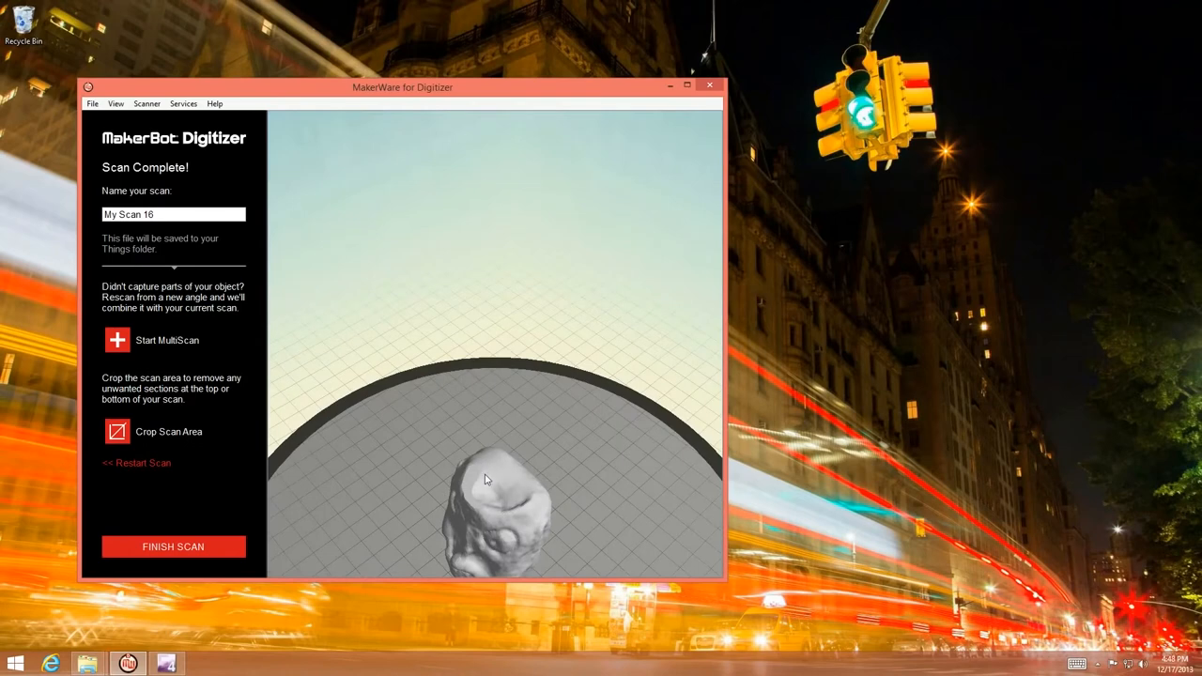
drag(488, 479, 525, 455)
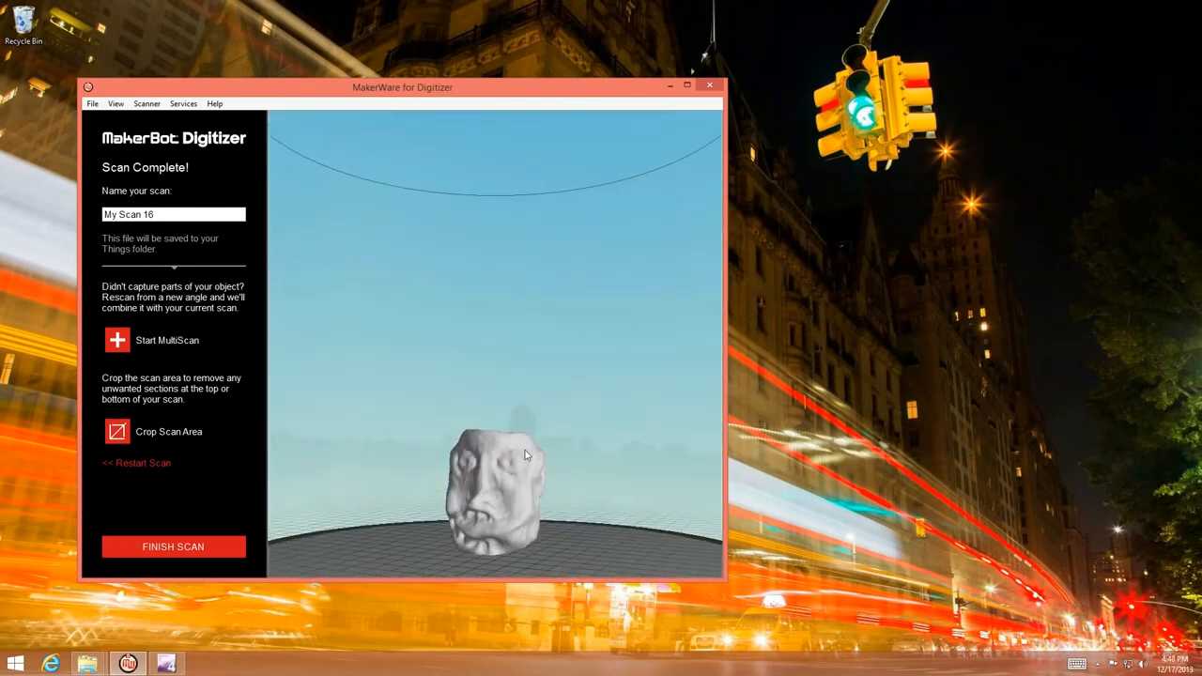
drag(525, 455, 506, 526)
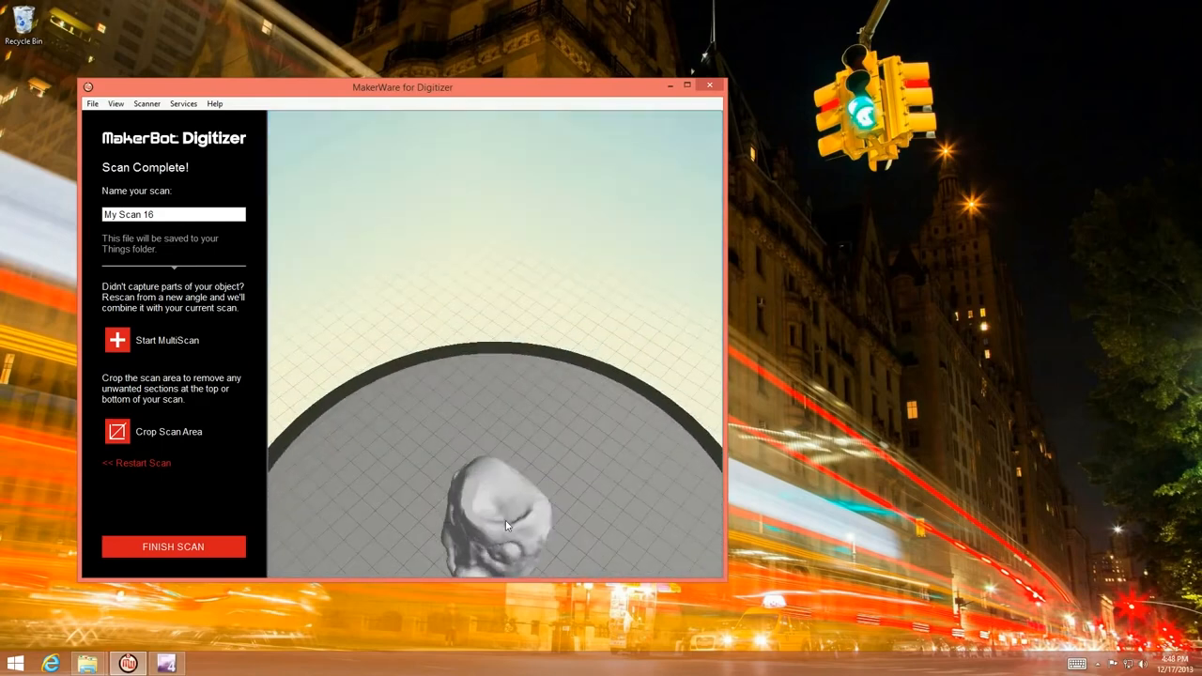
drag(507, 526, 498, 455)
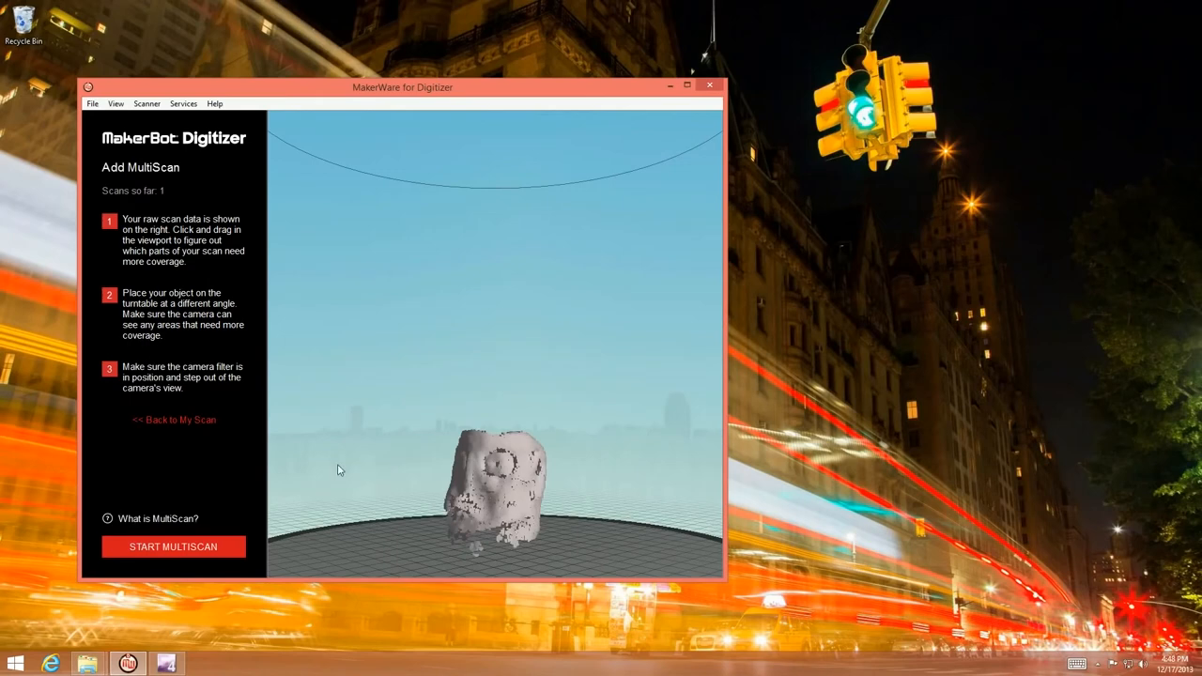
mouse_move(216, 448)
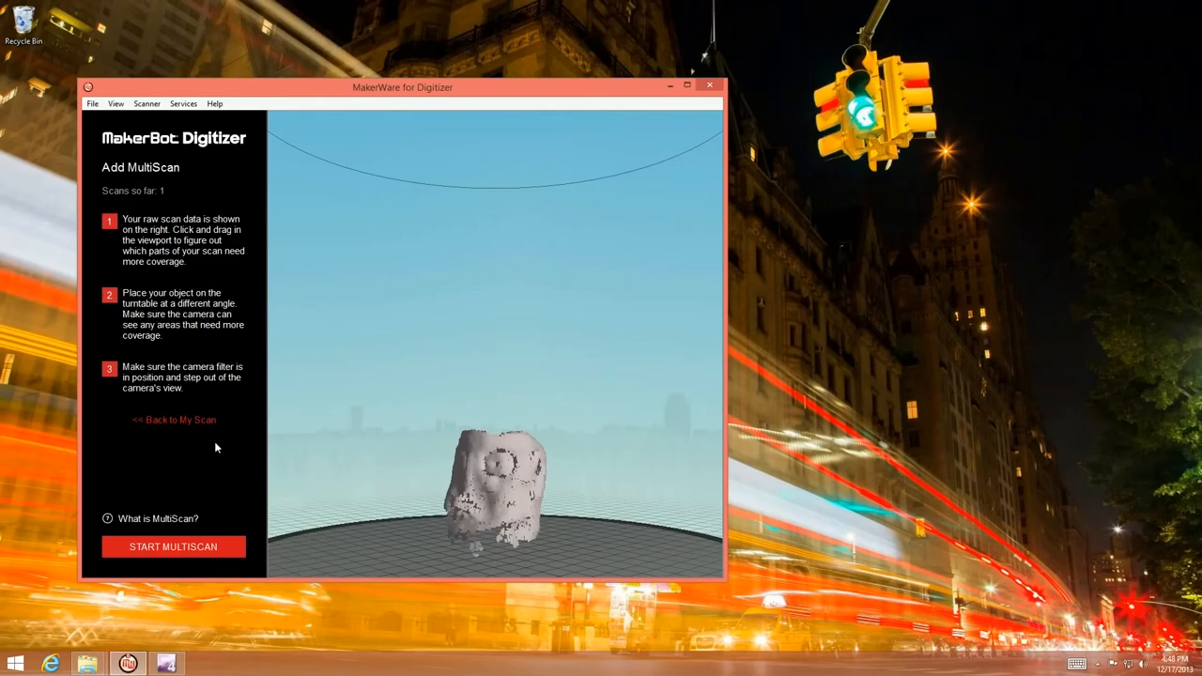
- Start a second MultiScan of the repositioned monster head to merge with the first
click(173, 546)
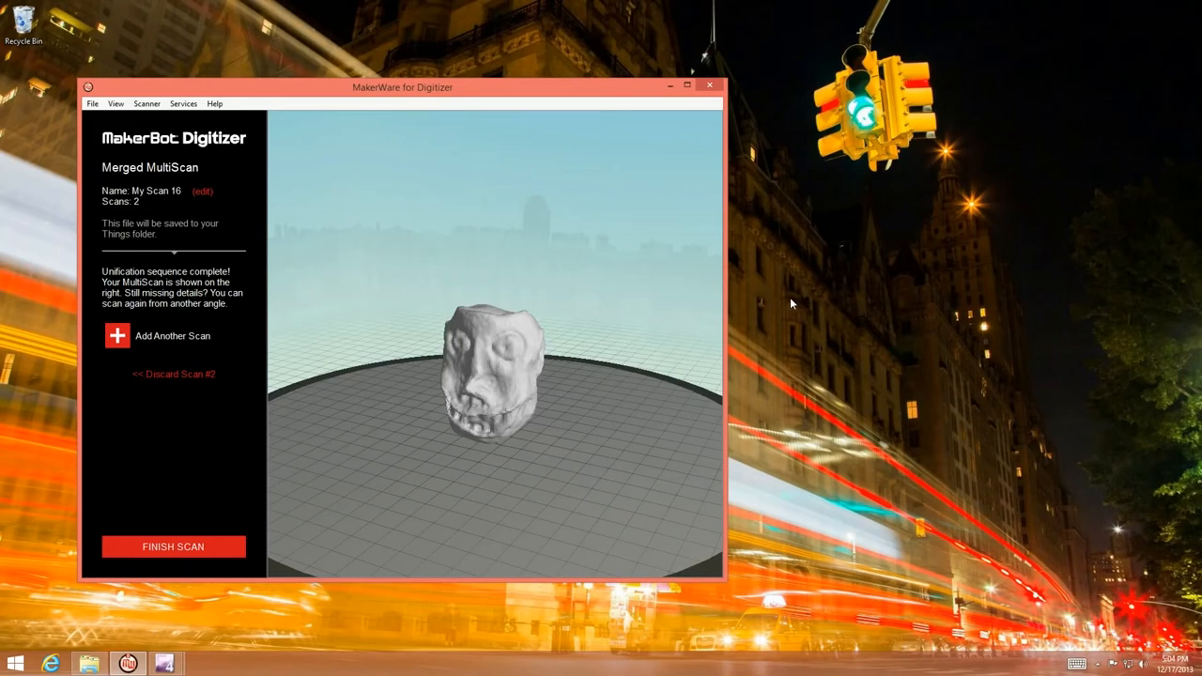
mouse_move(573, 380)
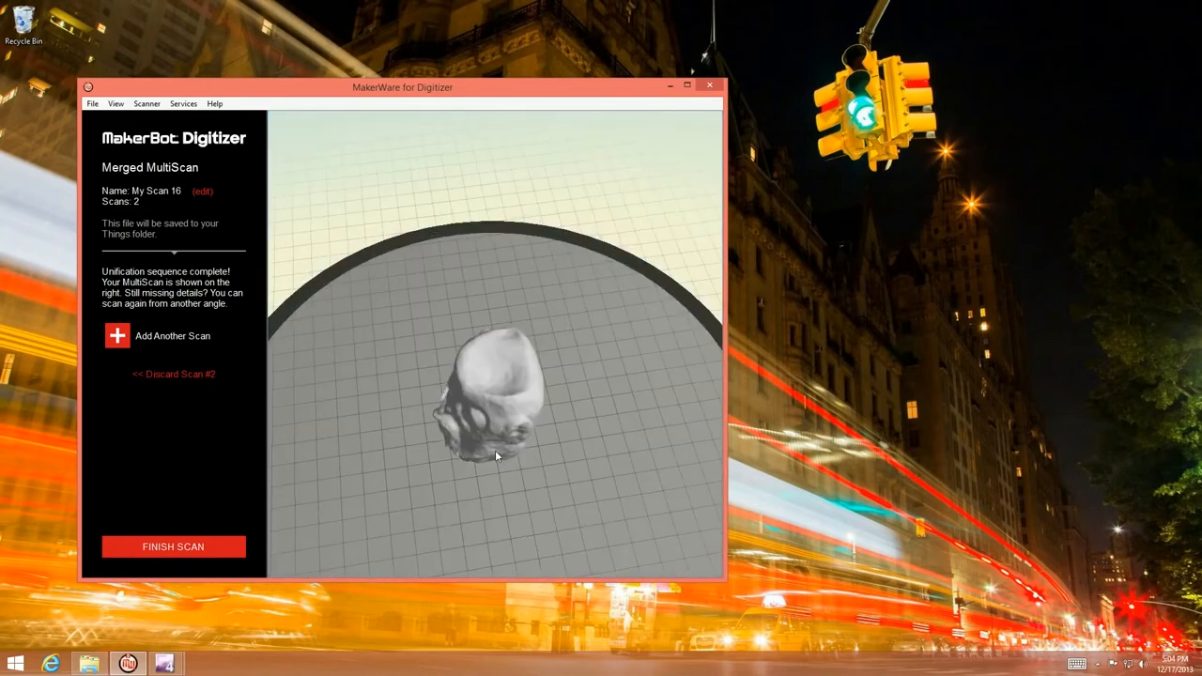
drag(497, 456, 557, 418)
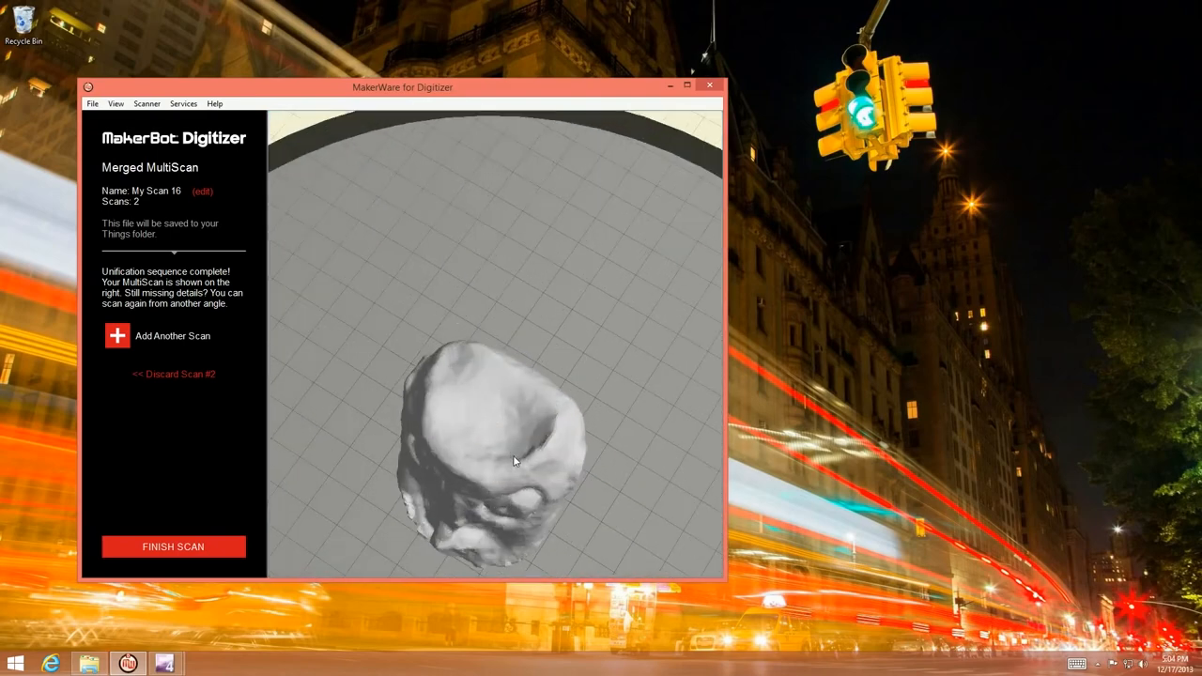
drag(514, 460, 626, 428)
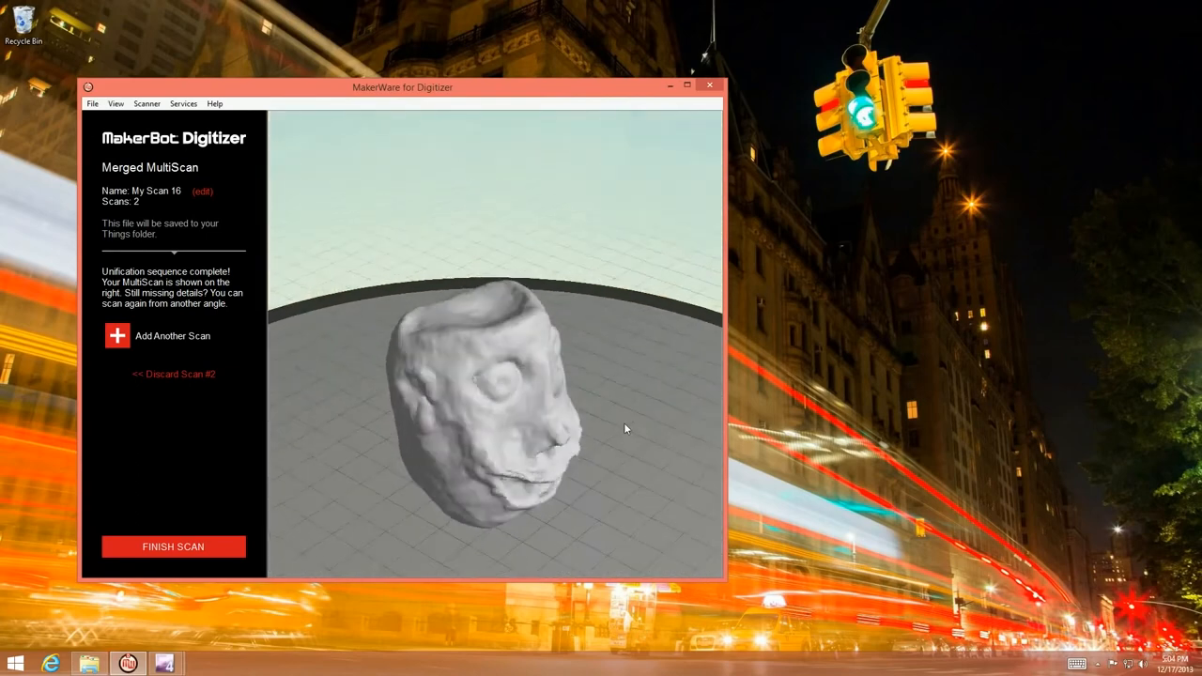
drag(626, 428, 469, 452)
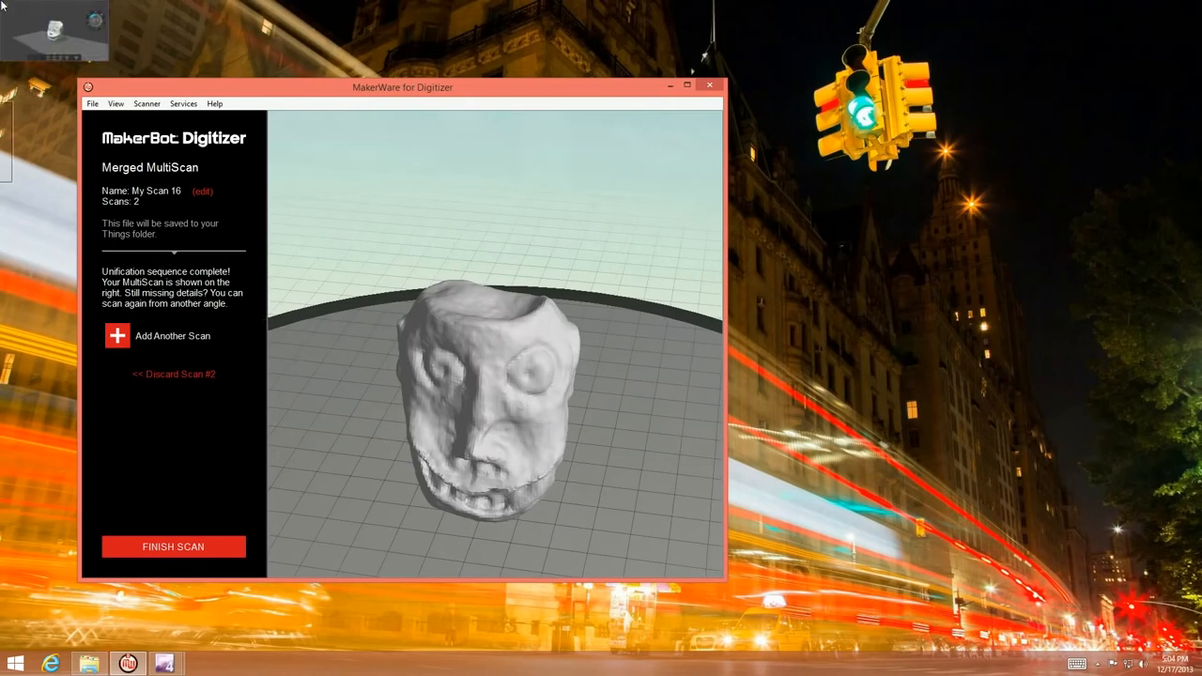
- Print the monster head from 3D Builder on the MakerBot Replicator 2
click(173, 546)
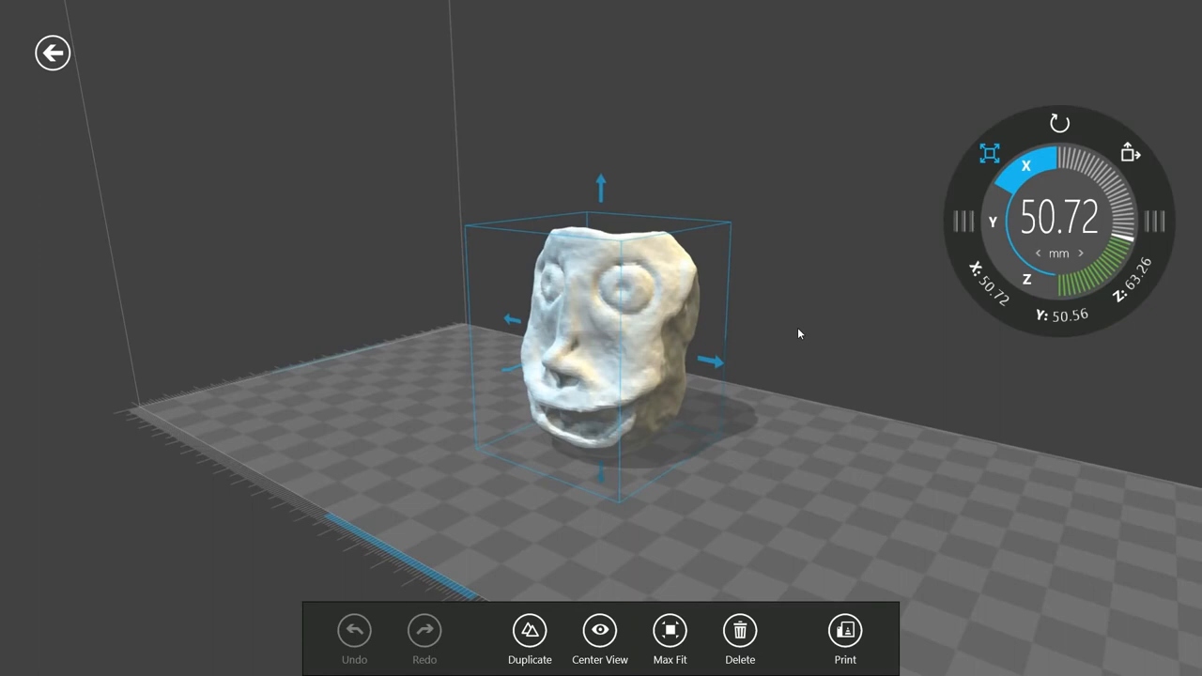
click(844, 630)
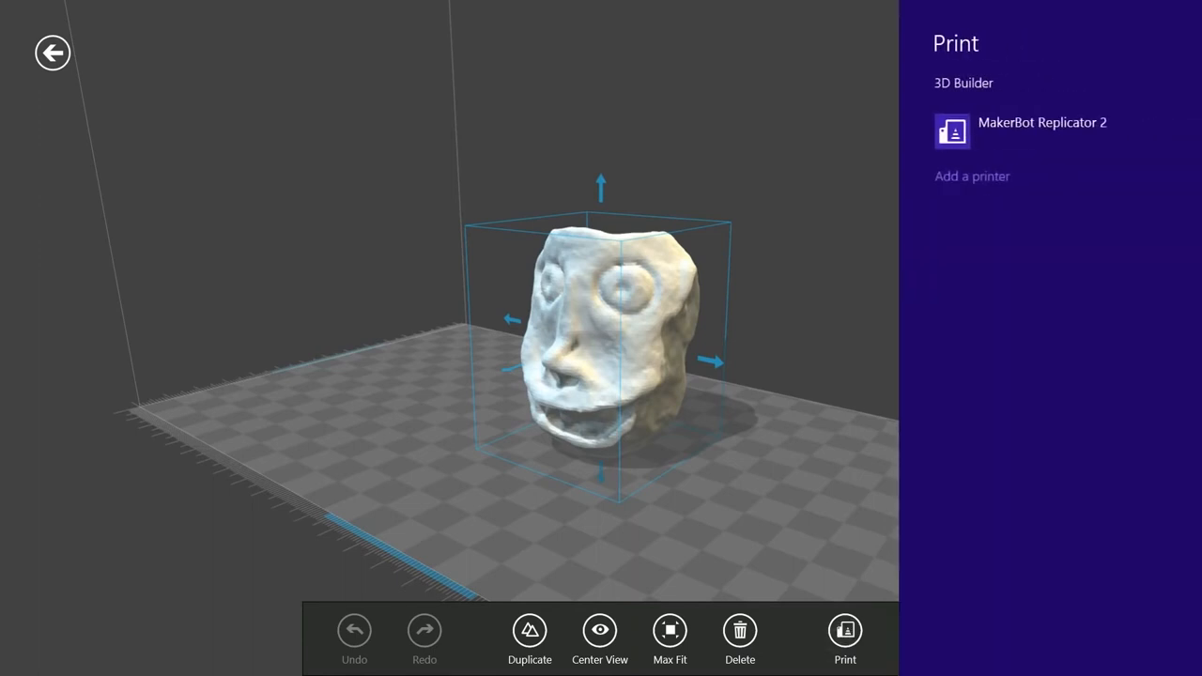
click(1041, 122)
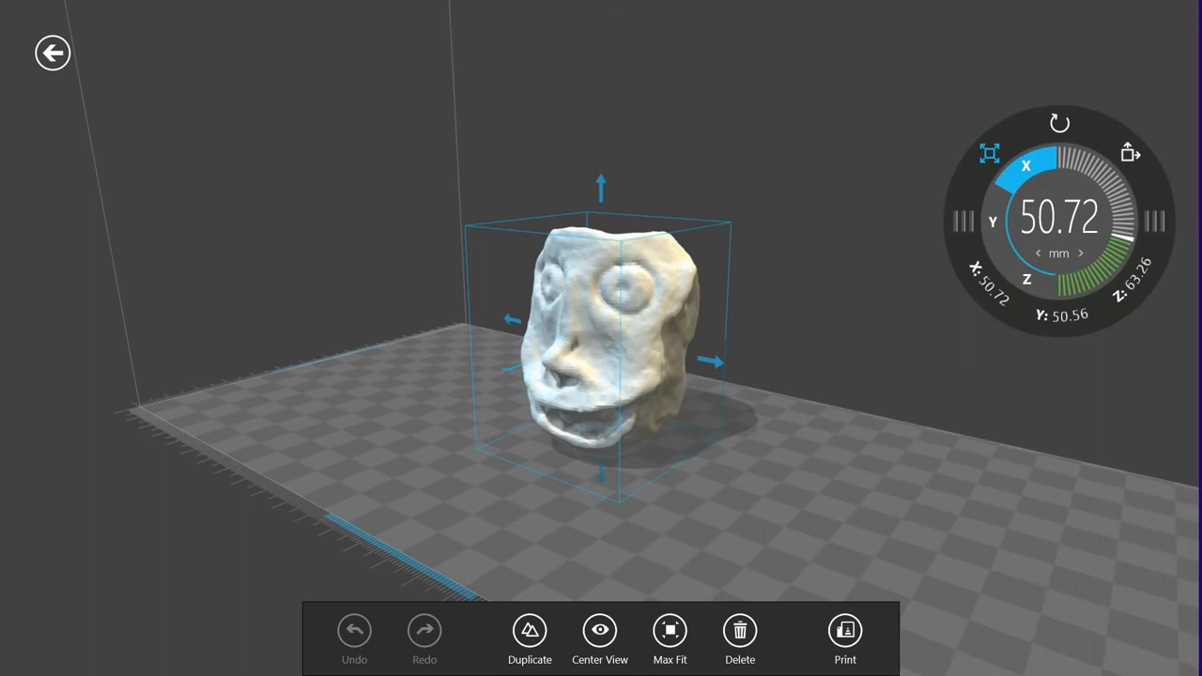
click(844, 630)
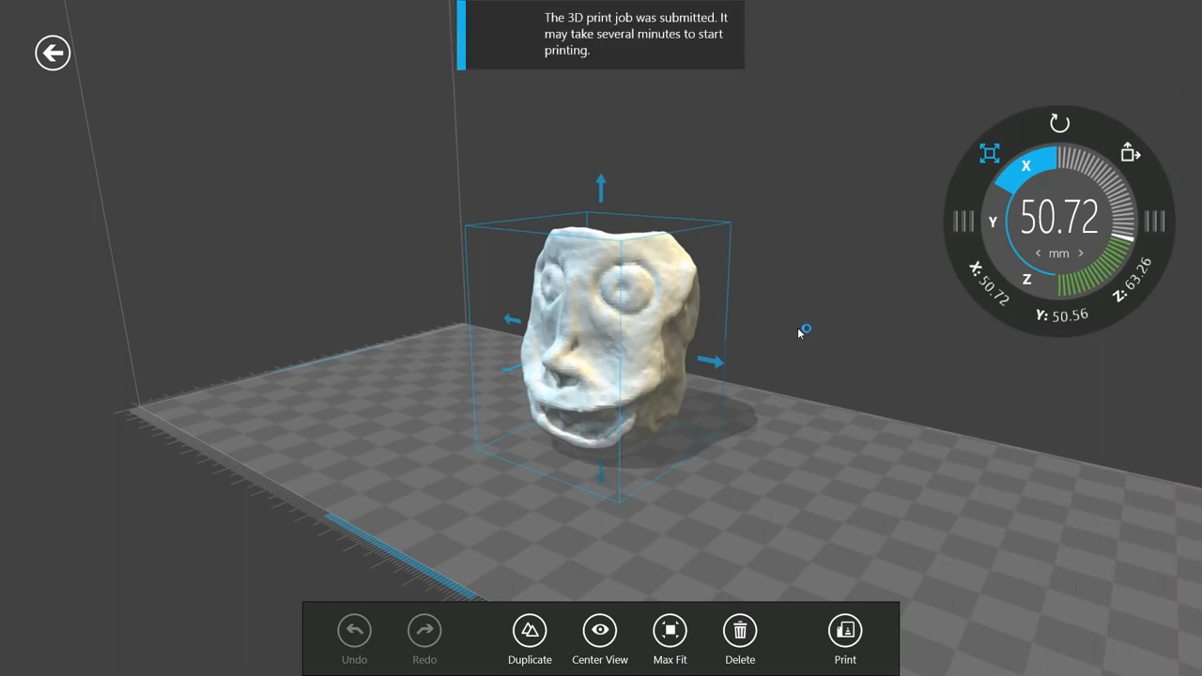